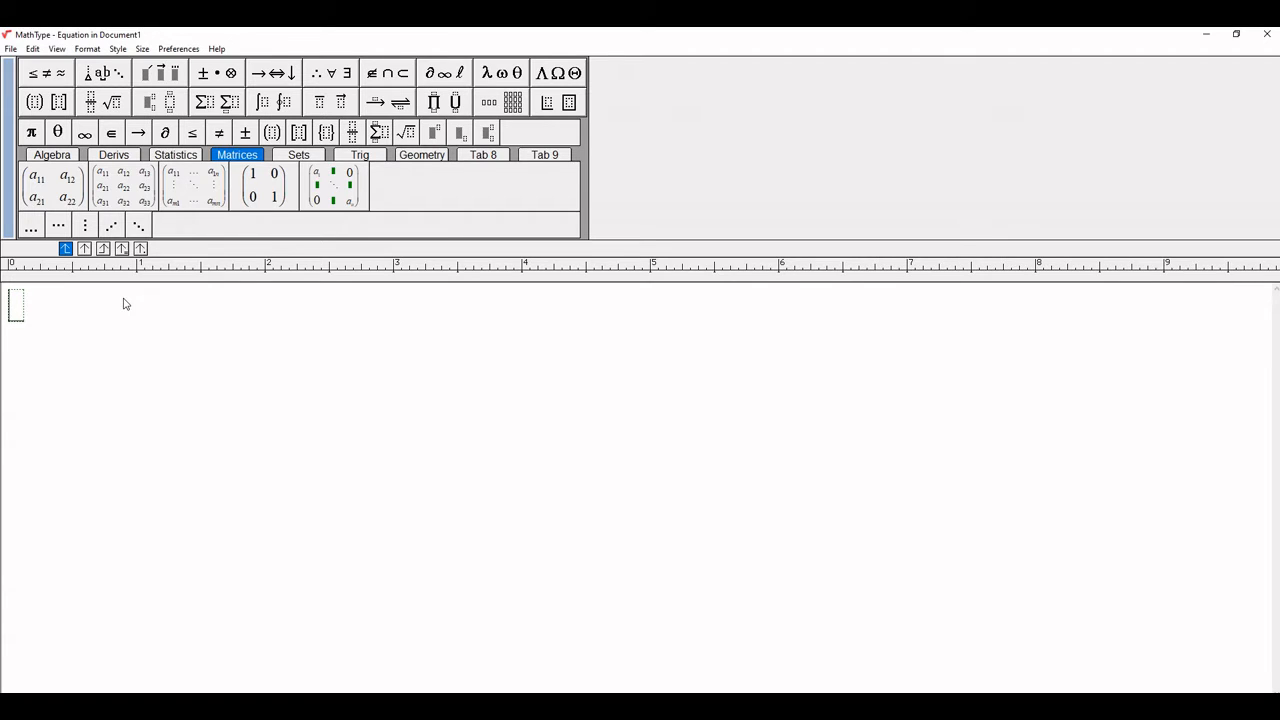
Enter P(λ) with λ from the Greek palette, followed by an equals sign
type("P(")
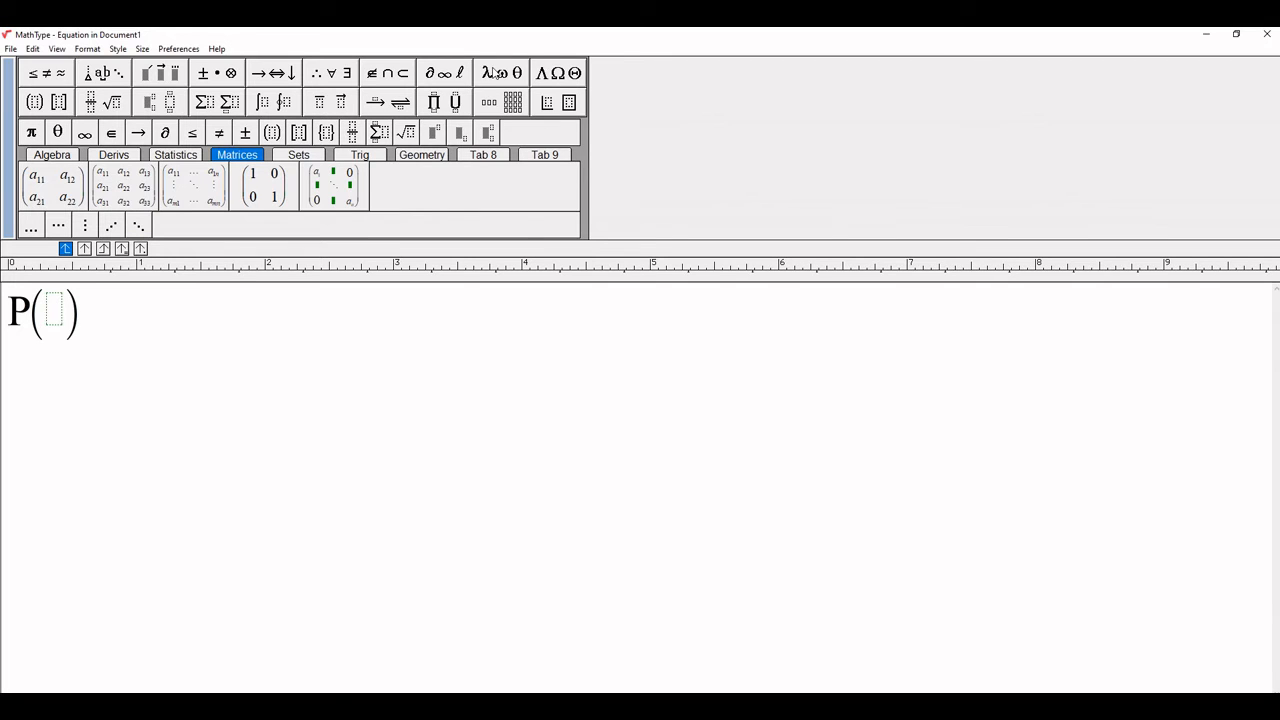
left_click(500, 72)
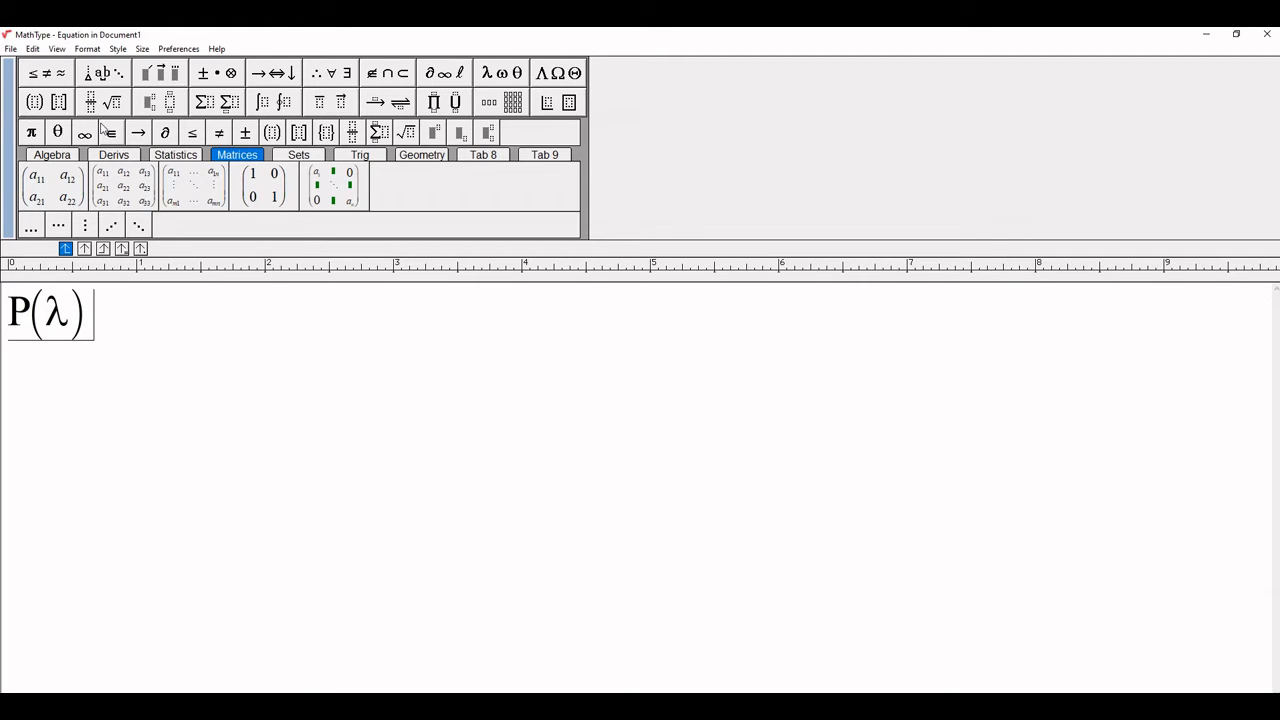
type("=")
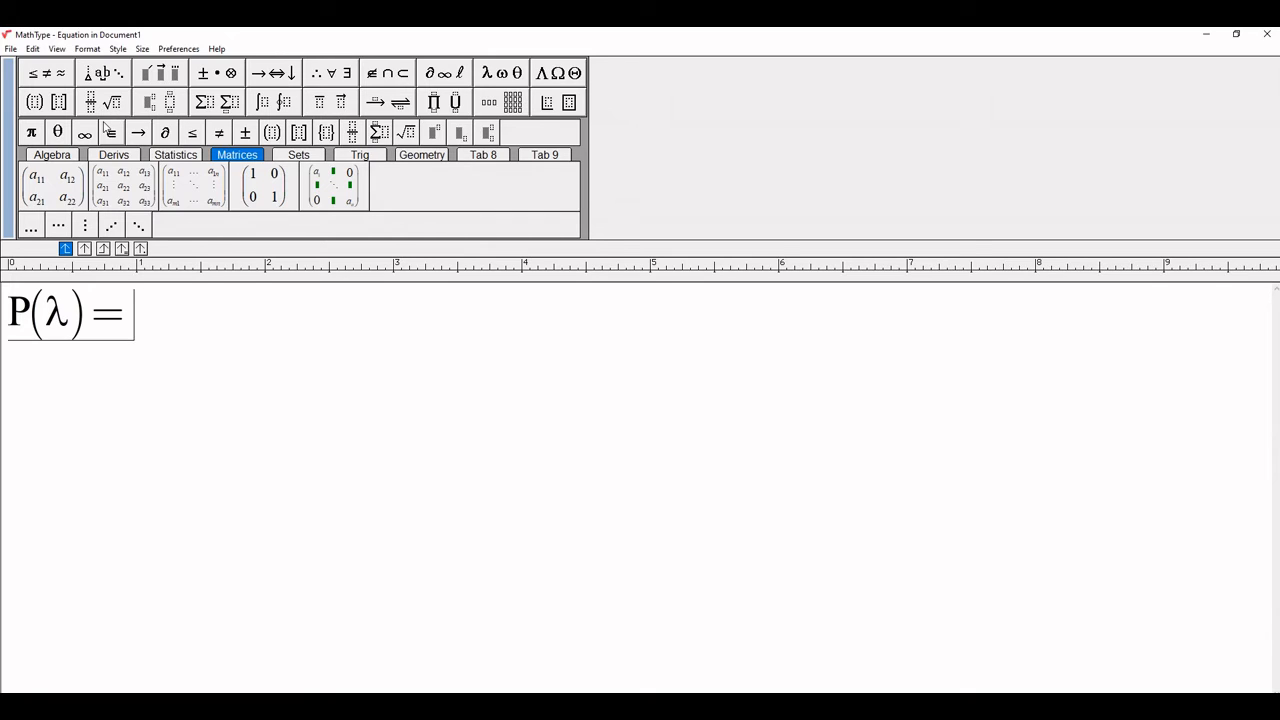
Enter det(λI−A) followed by a second equals sign
type("de")
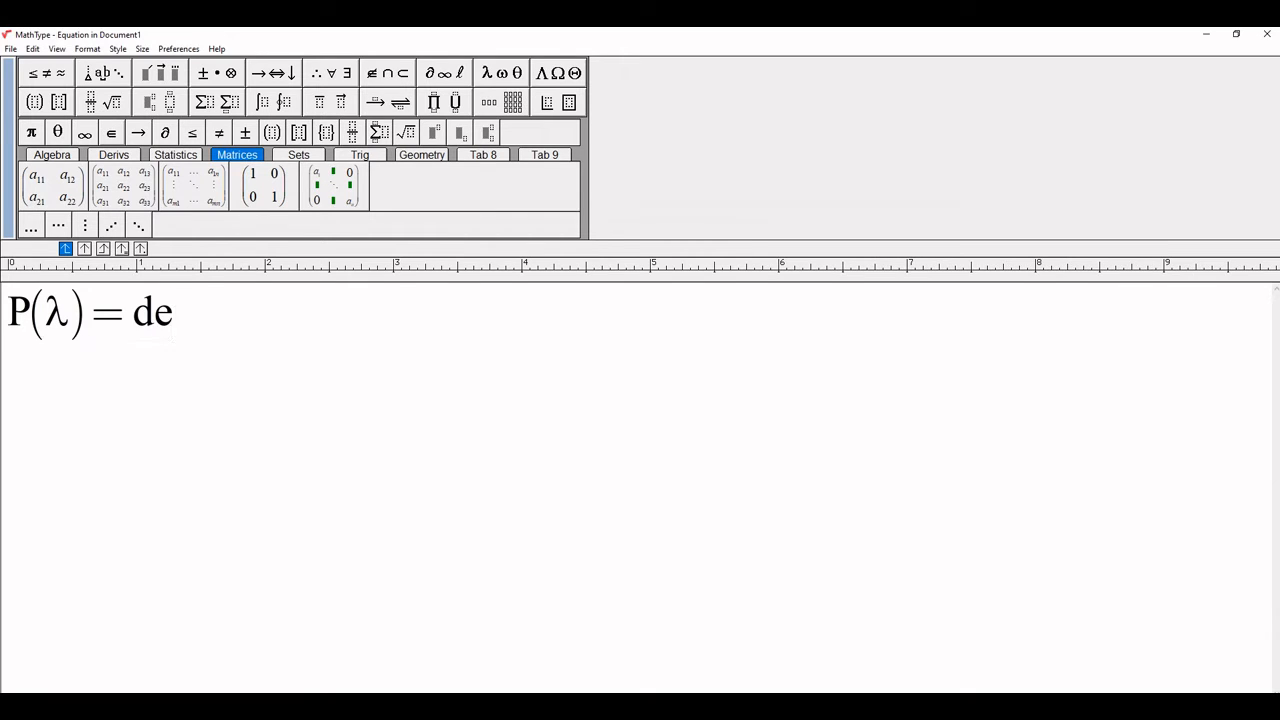
type("t(")
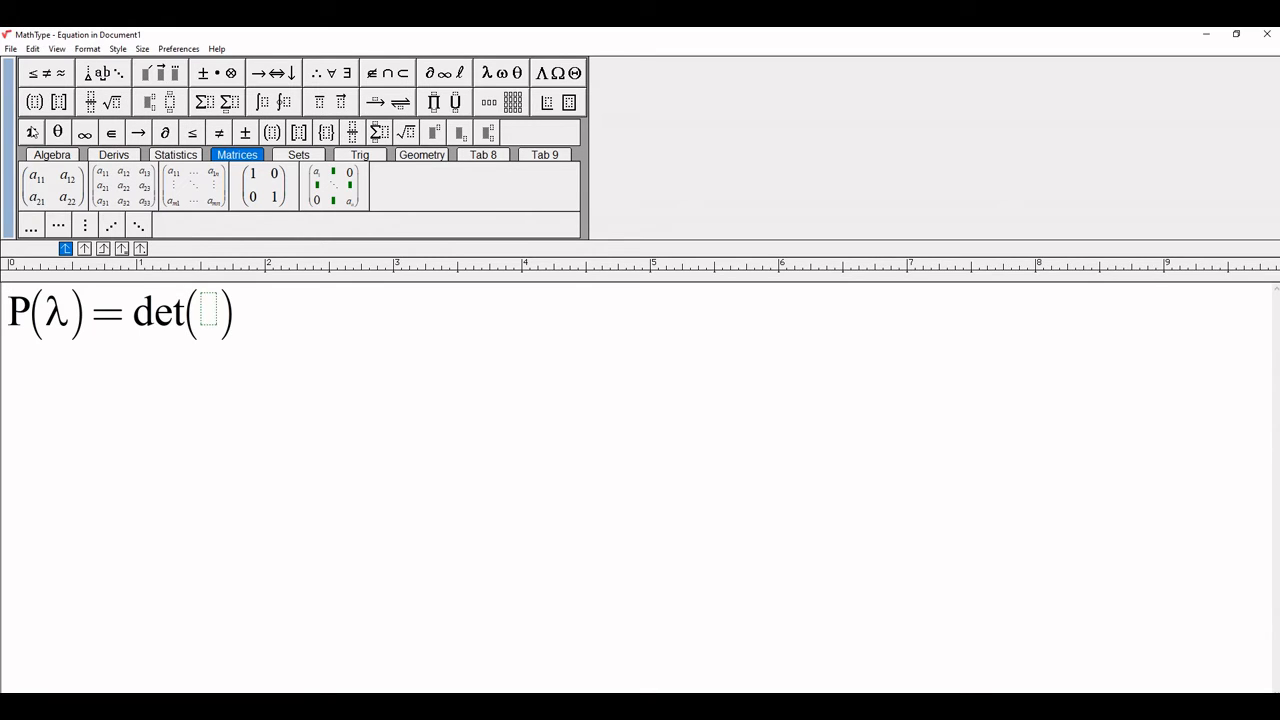
left_click(500, 72)
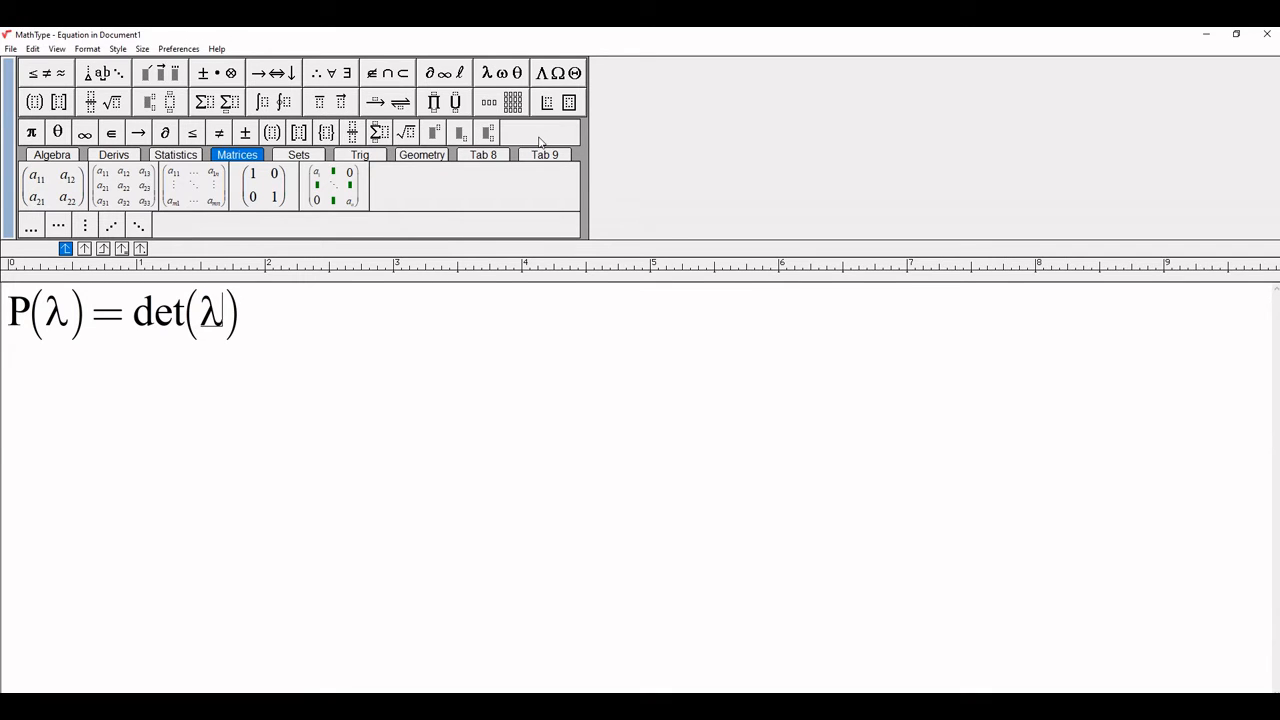
type("I−")
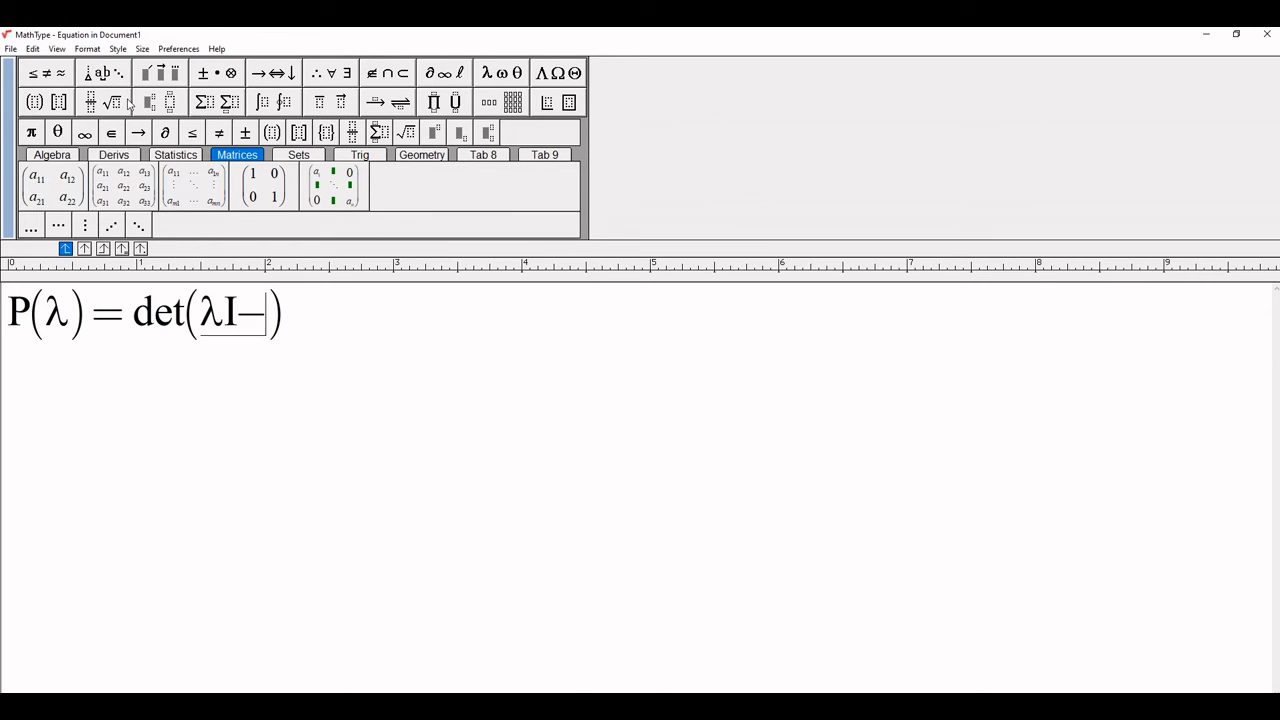
type("A")
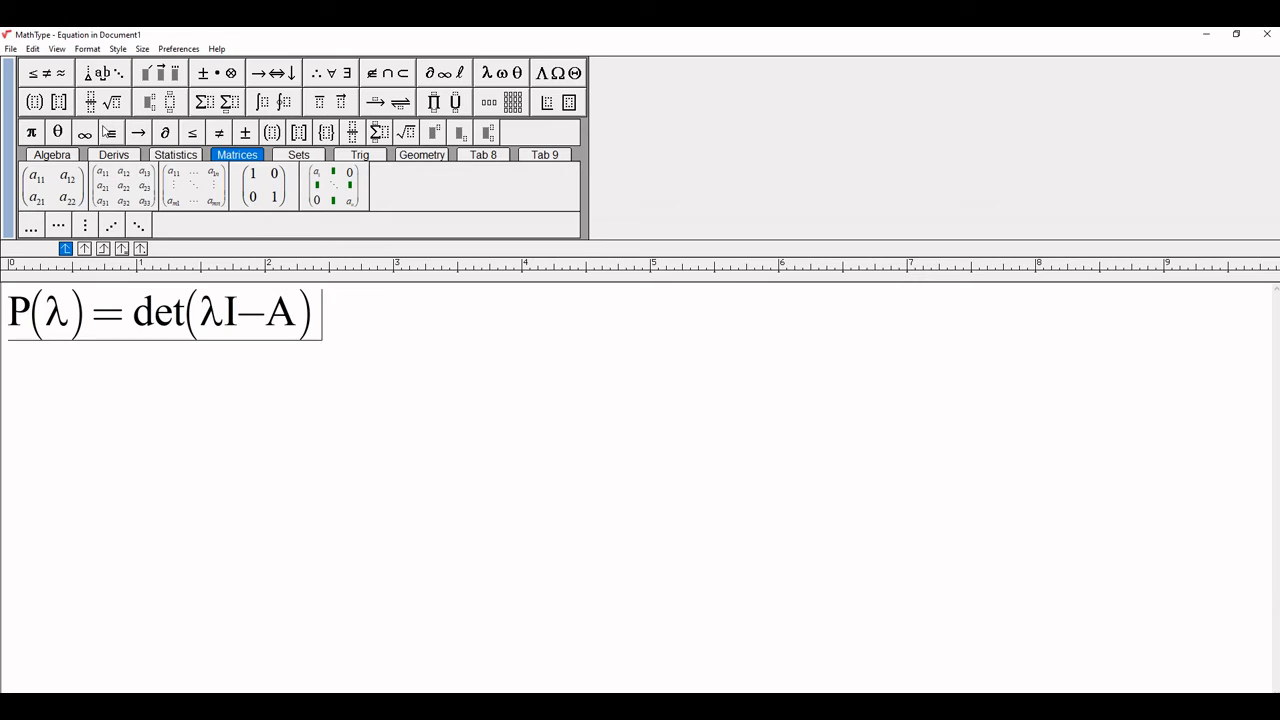
type("=")
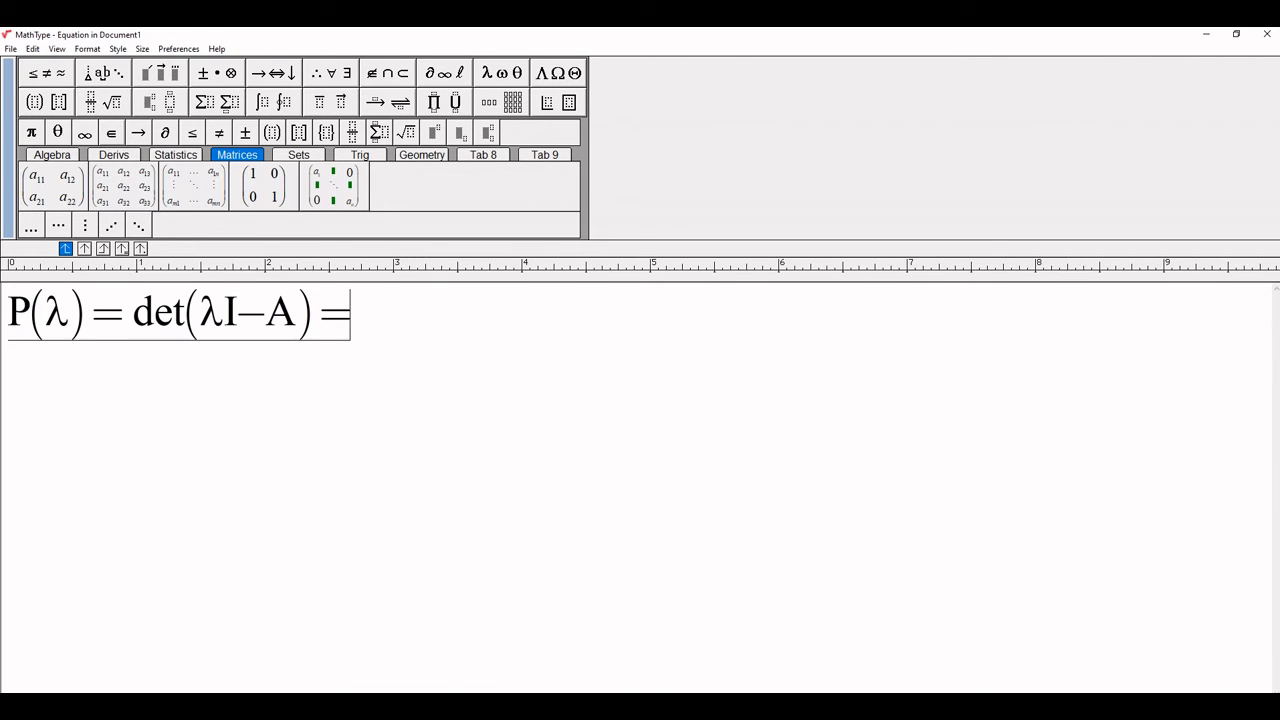
Insert a 2×2 determinant and enter λ−a with subscript 11 as its first entry
left_click(104, 72)
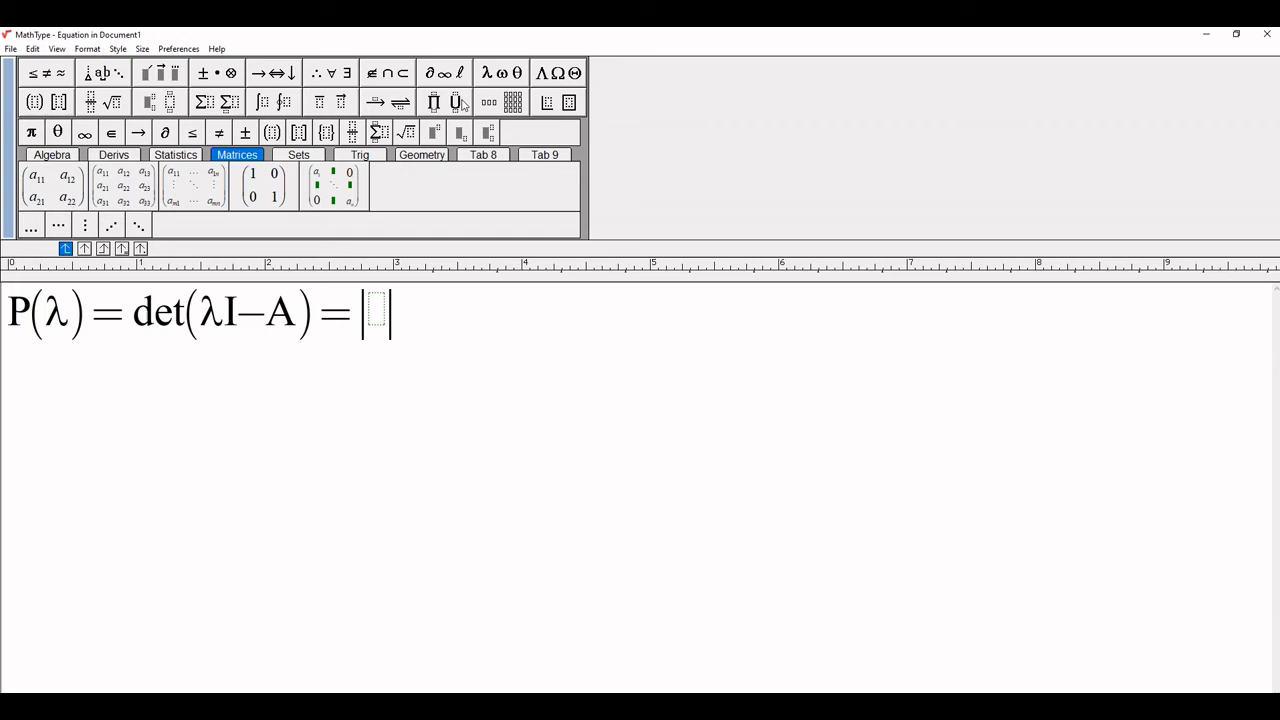
left_click(512, 102)
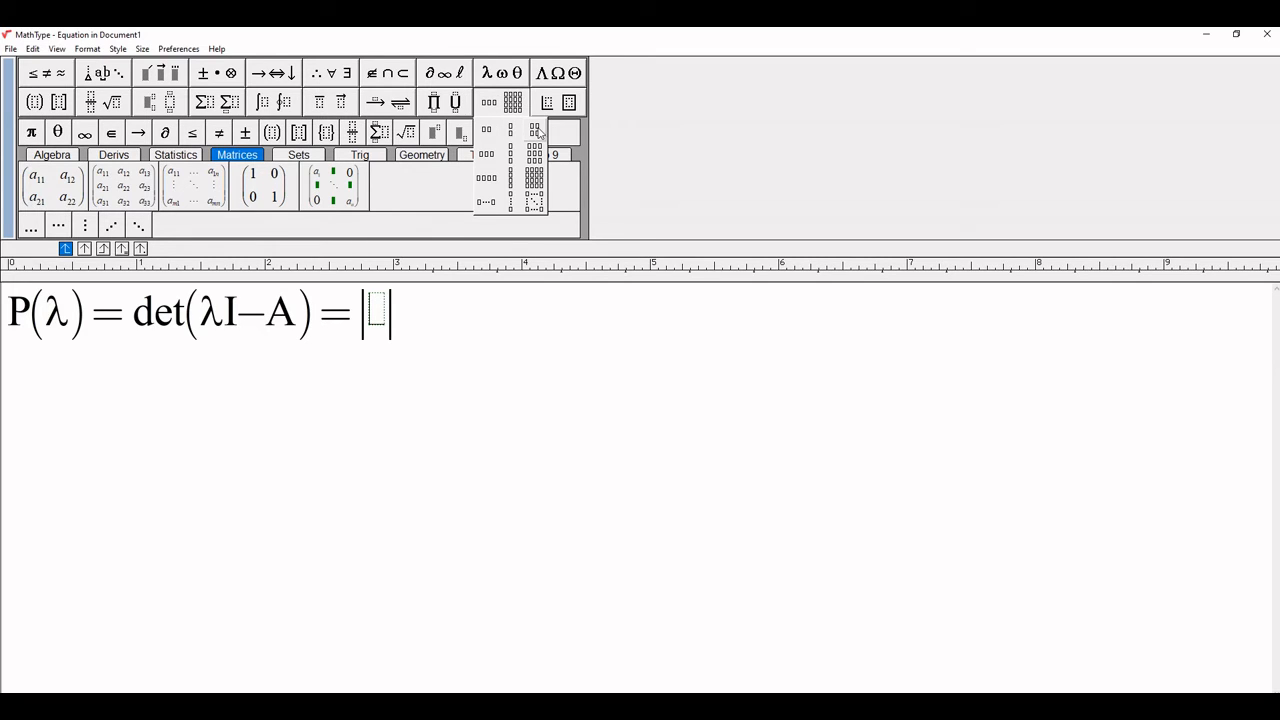
mouse_move(536, 136)
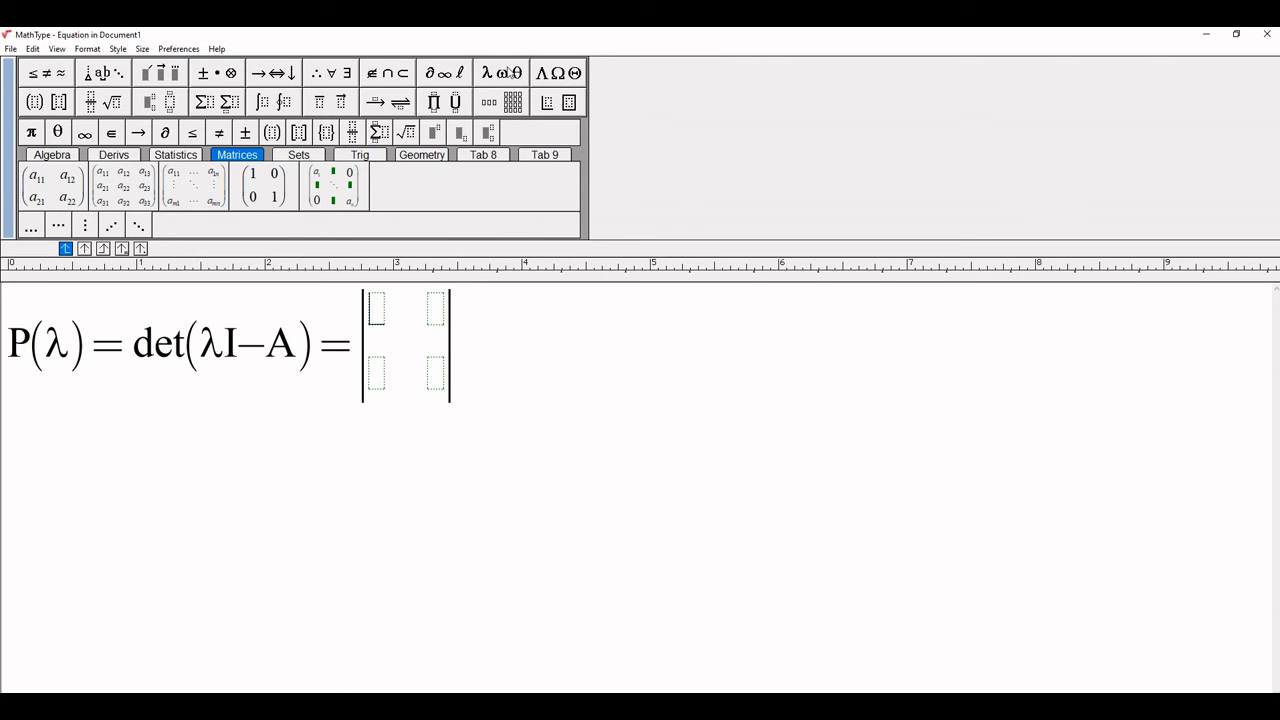
type("λ")
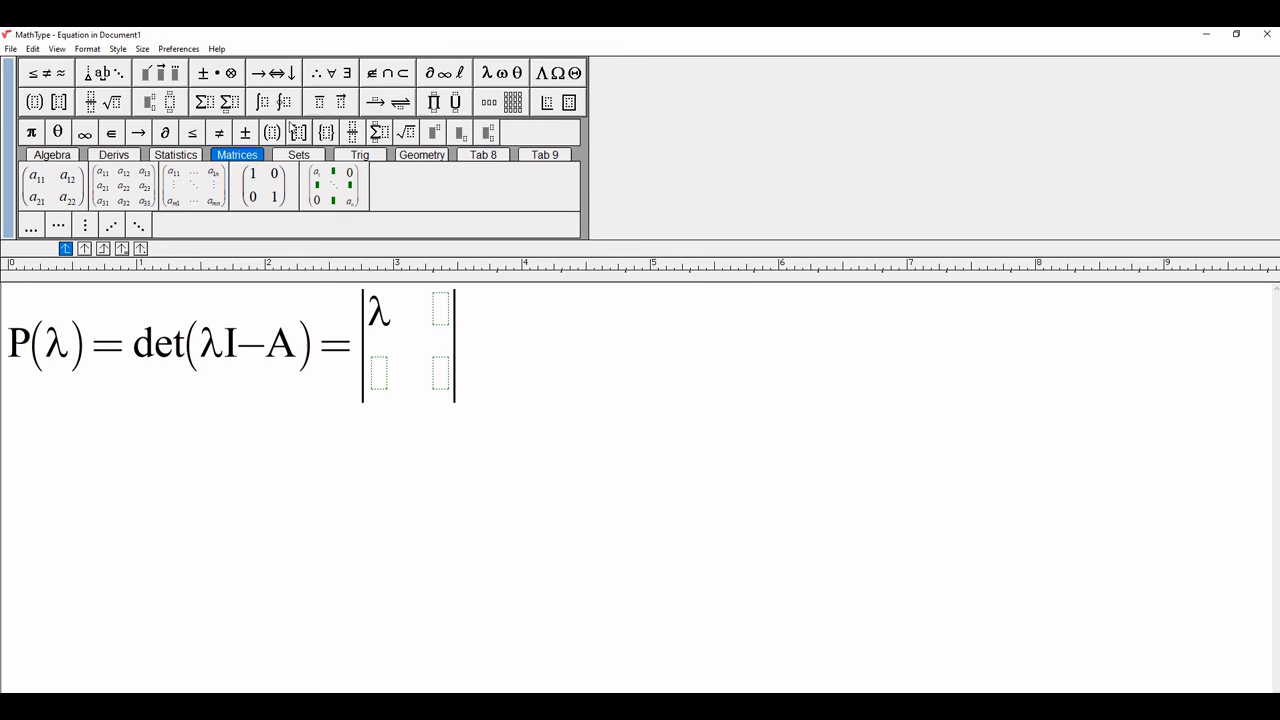
left_click(100, 72)
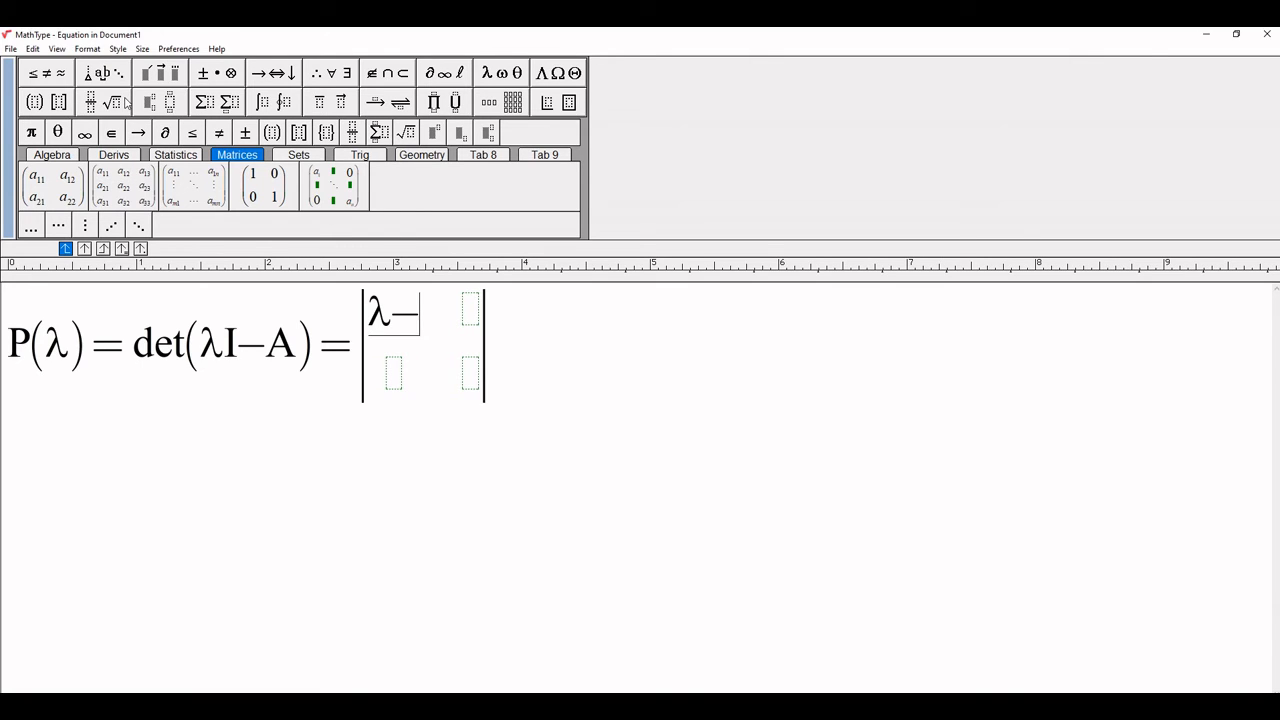
type("a")
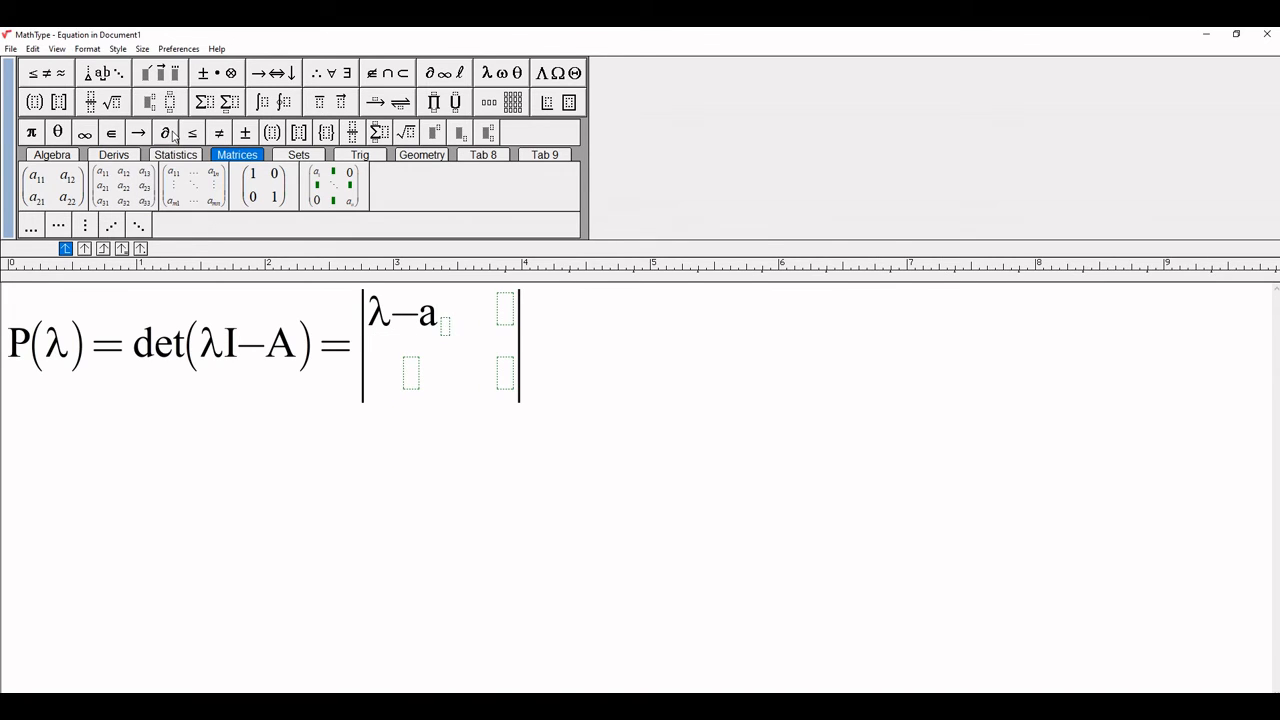
type("11")
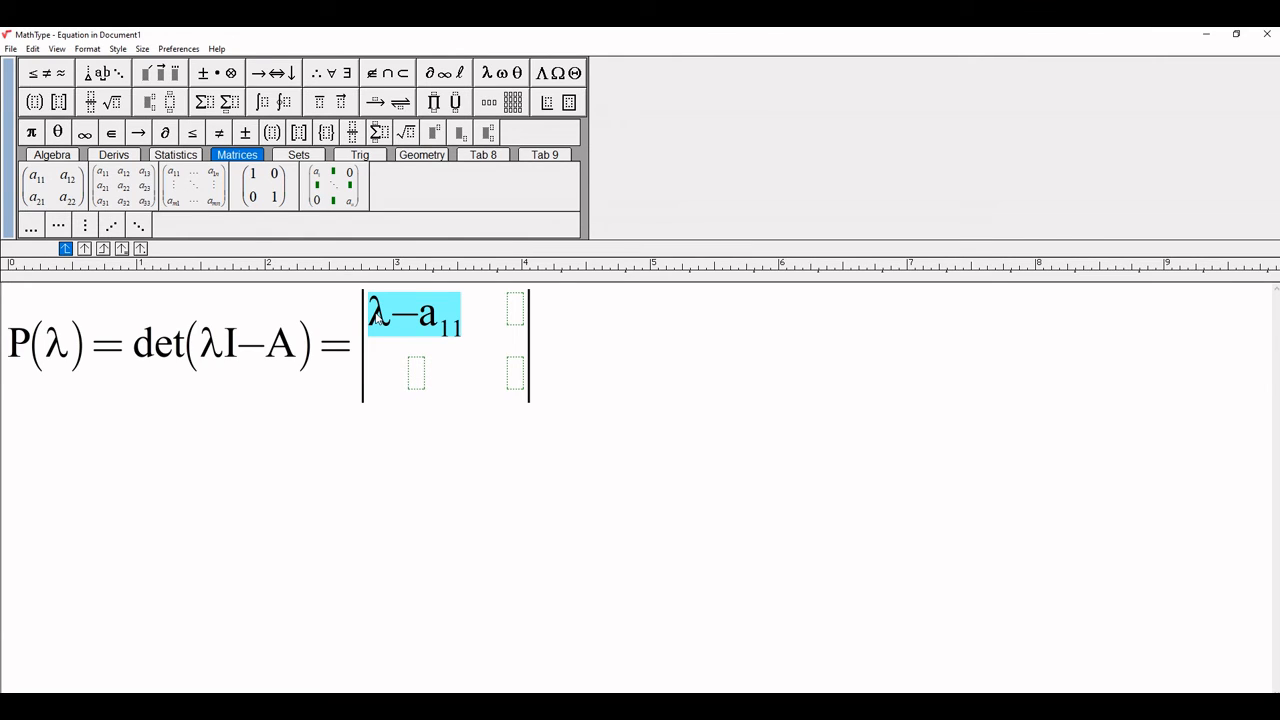
mouse_move(402, 308)
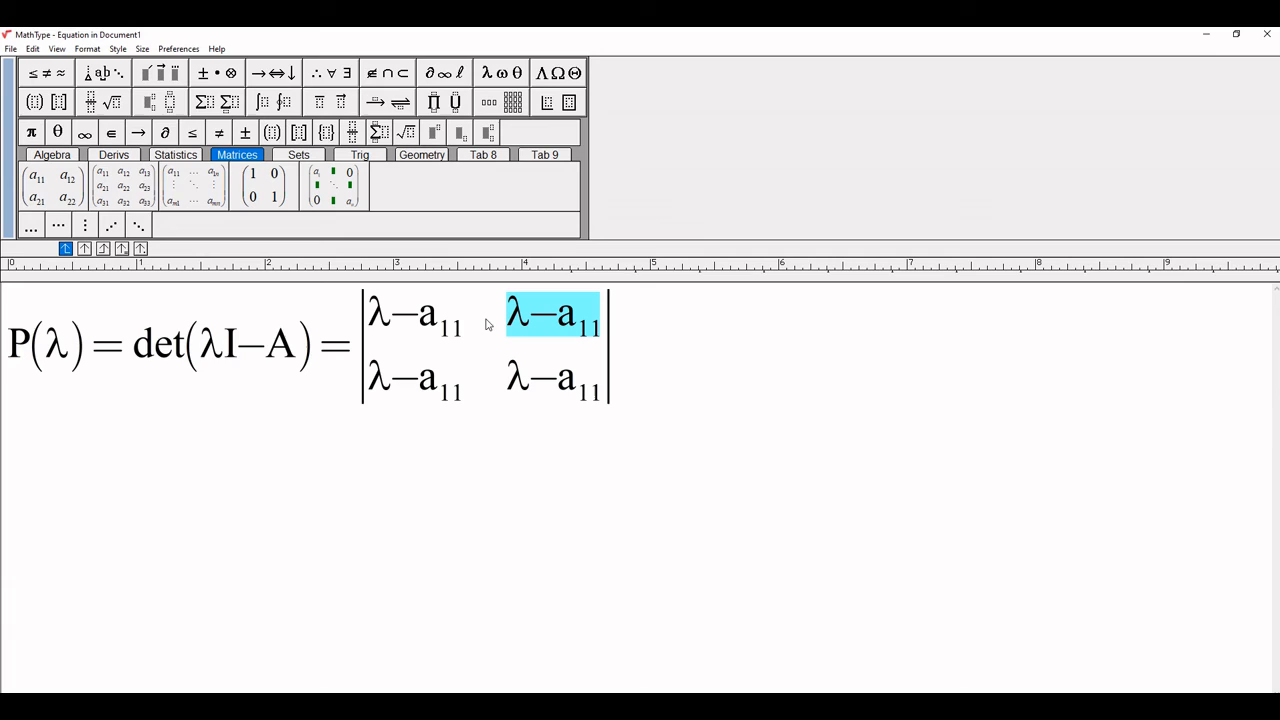
Paste λ−a11 into all four entries and begin editing the top-right one
left_click(530, 316)
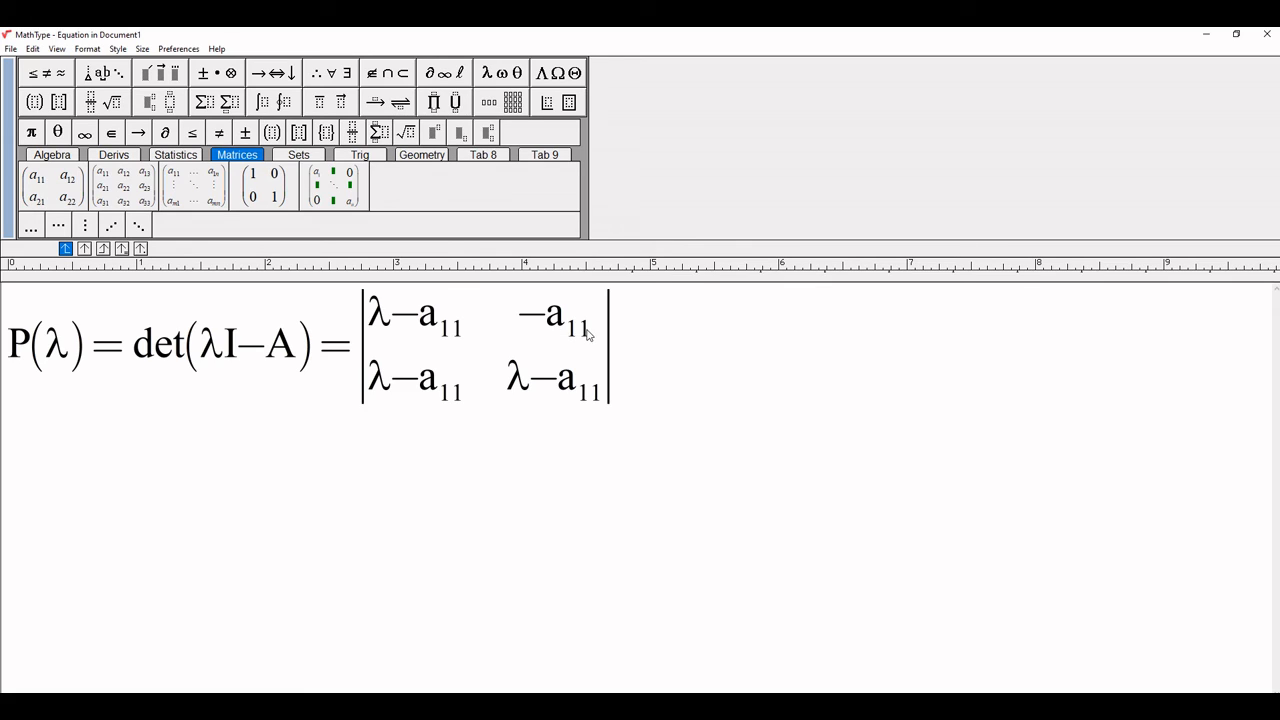
Edit the off-diagonal subscripts so the entries read −a12 and −a21
type("2")
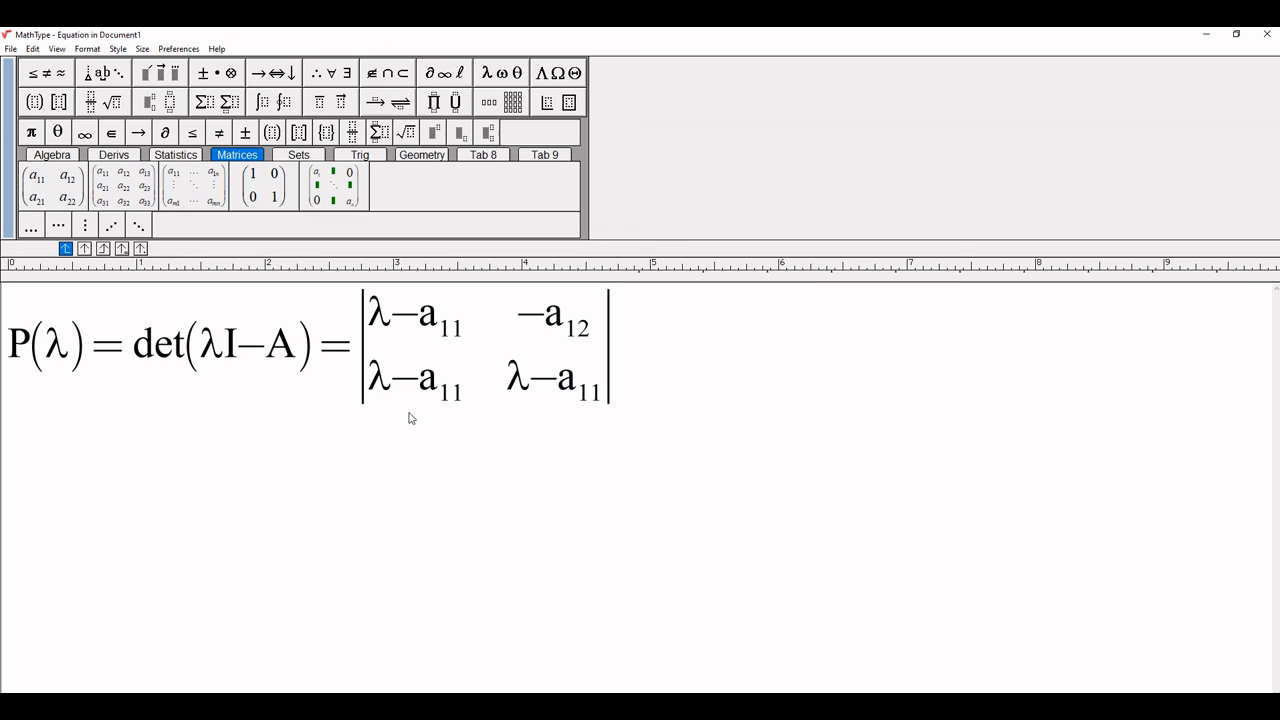
mouse_move(390, 388)
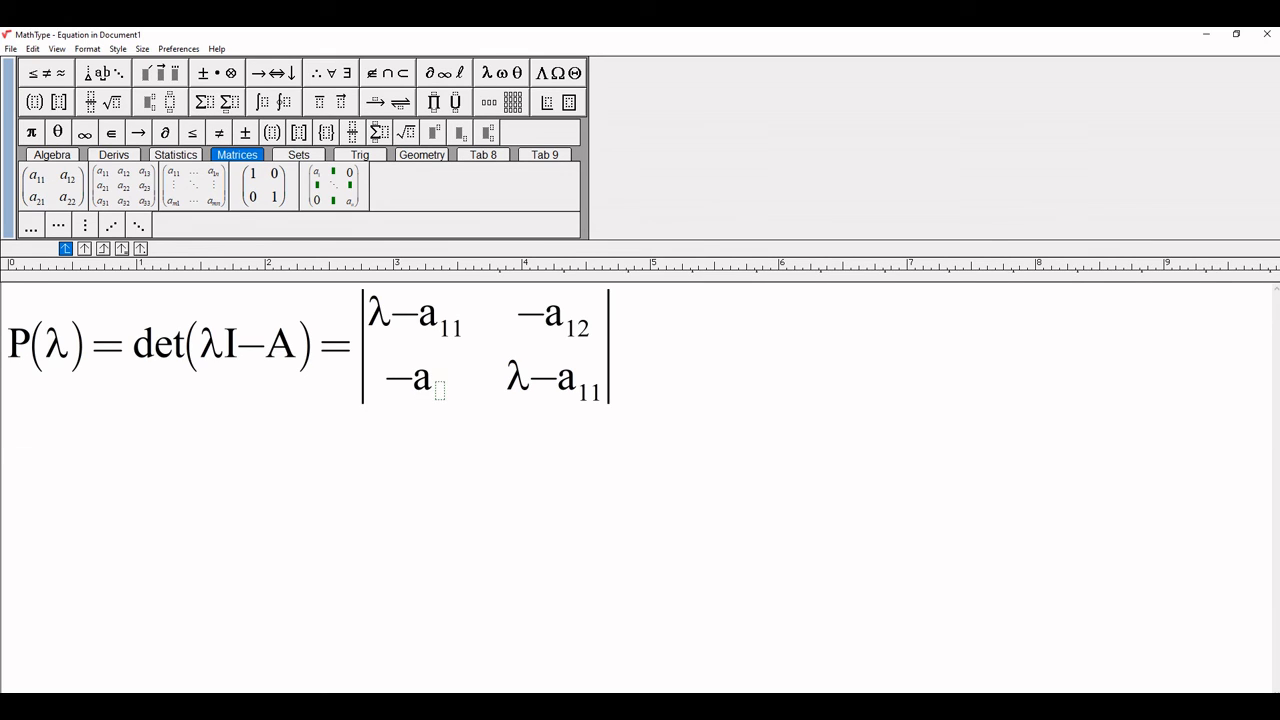
type("21")
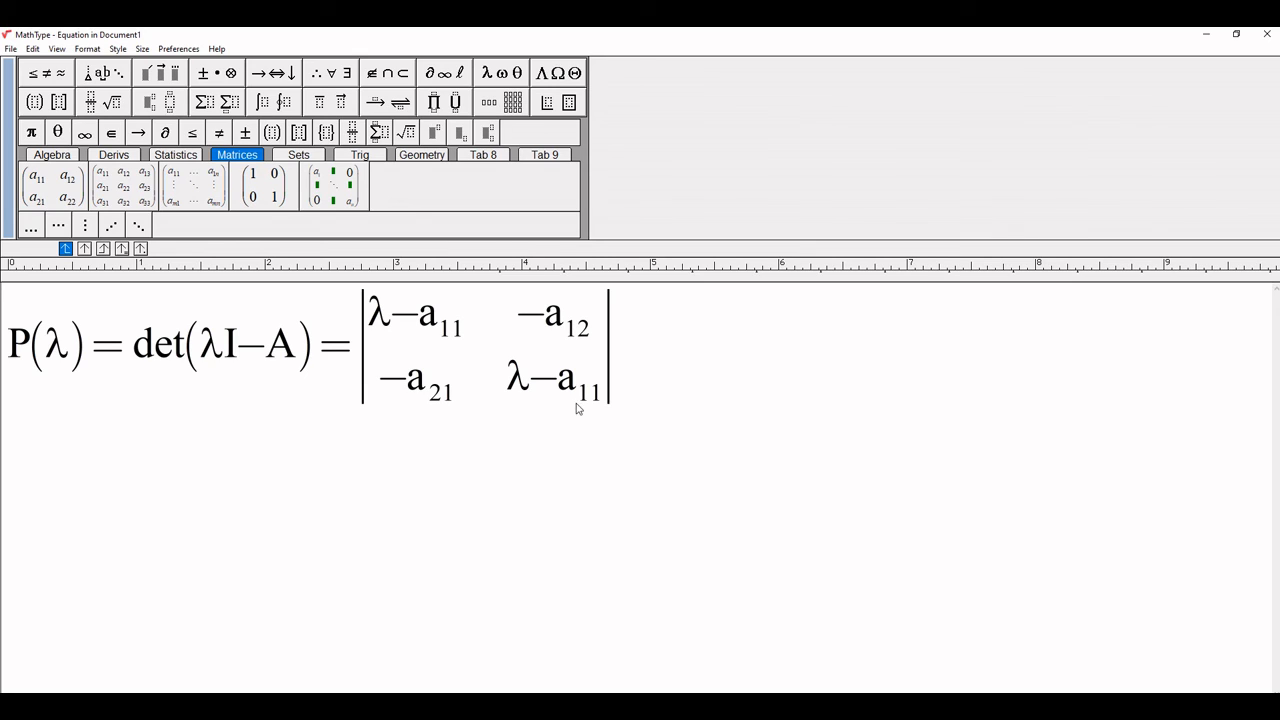
mouse_move(596, 420)
type("22")
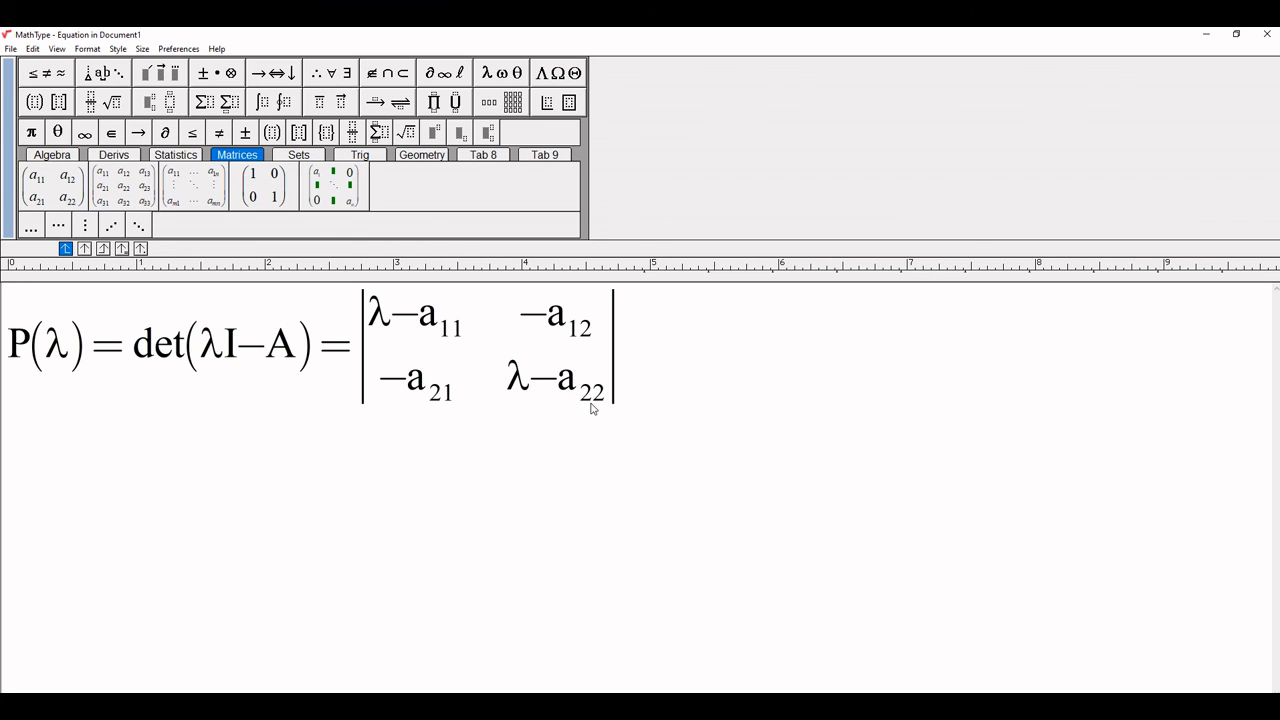
mouse_move(332, 524)
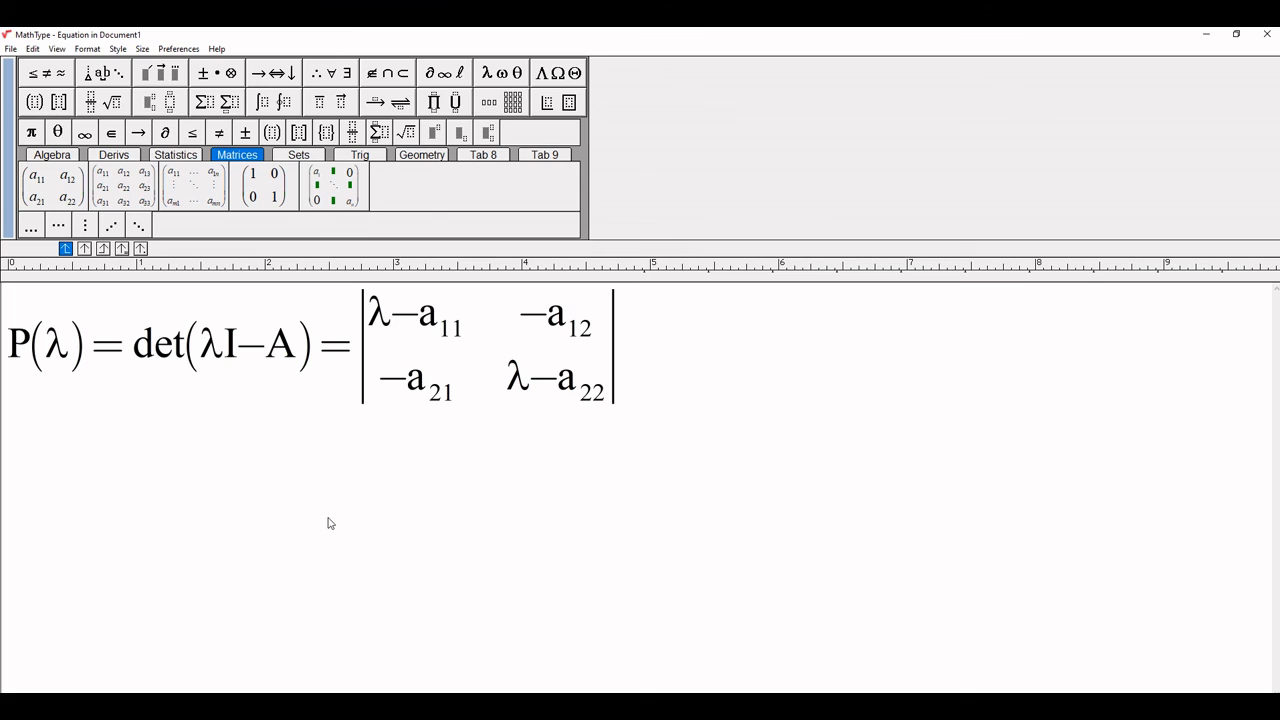